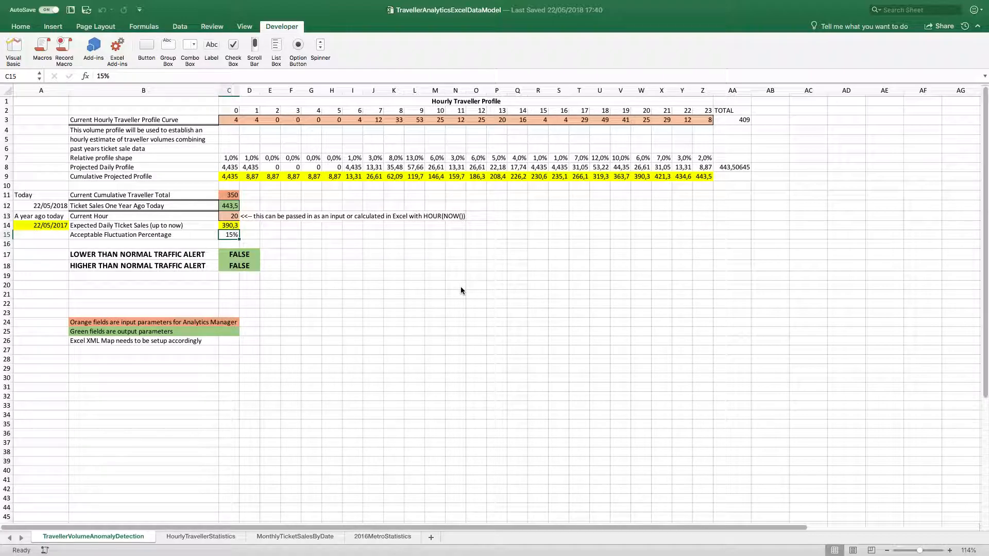
mouse_move(458, 287)
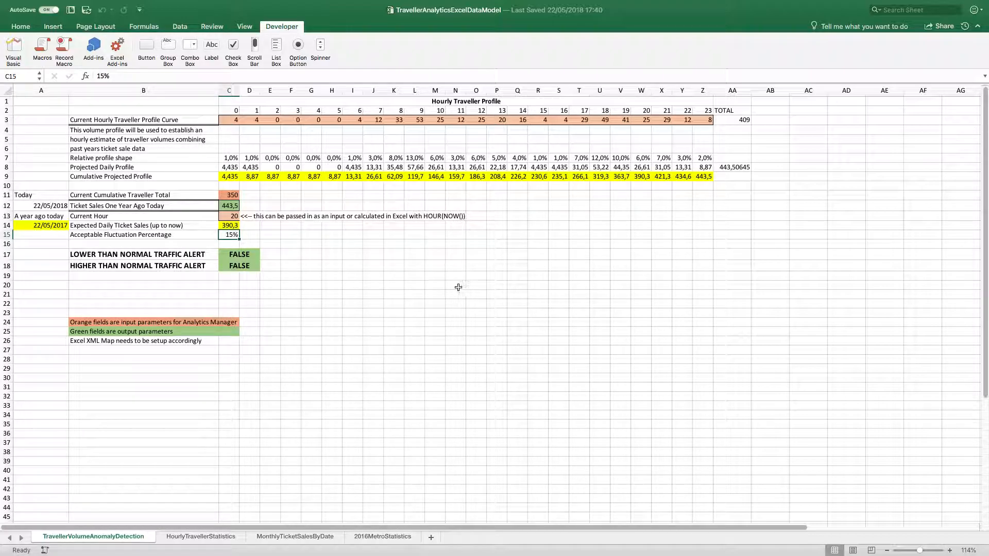
Check HourlyTravellerStatistics, return to TravellerVolumeAnomalyDetection, and select row 3's 24 hourly values
left_click(198, 536)
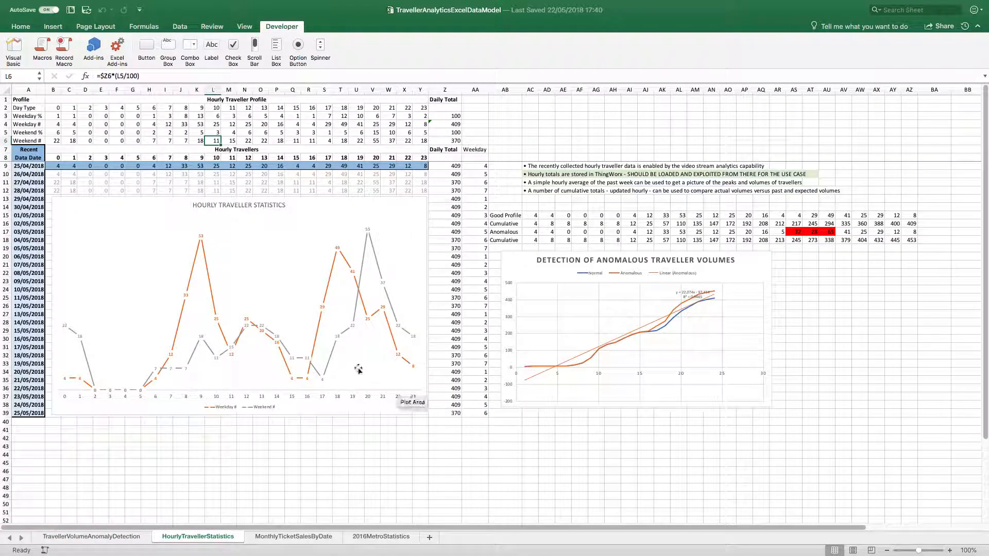
mouse_move(162, 333)
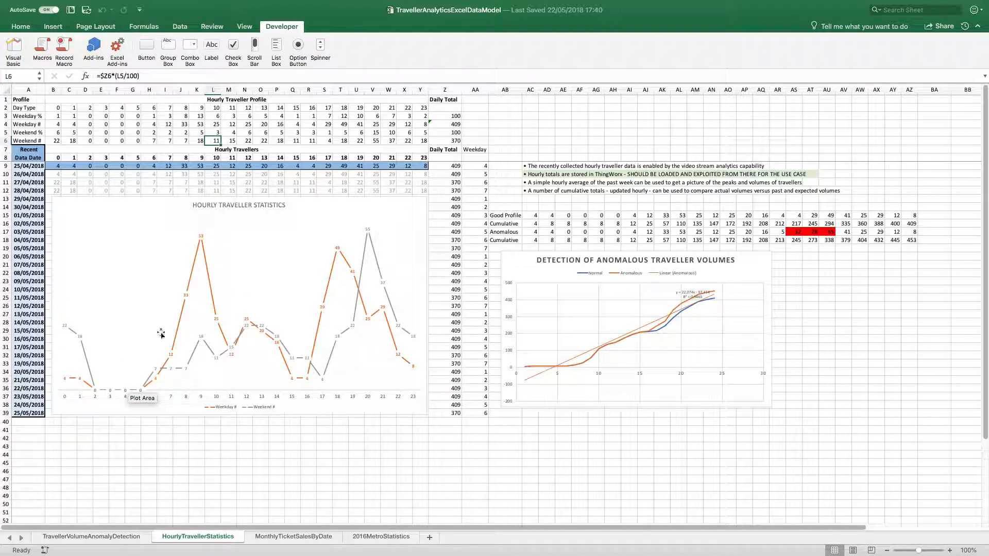
mouse_move(102, 540)
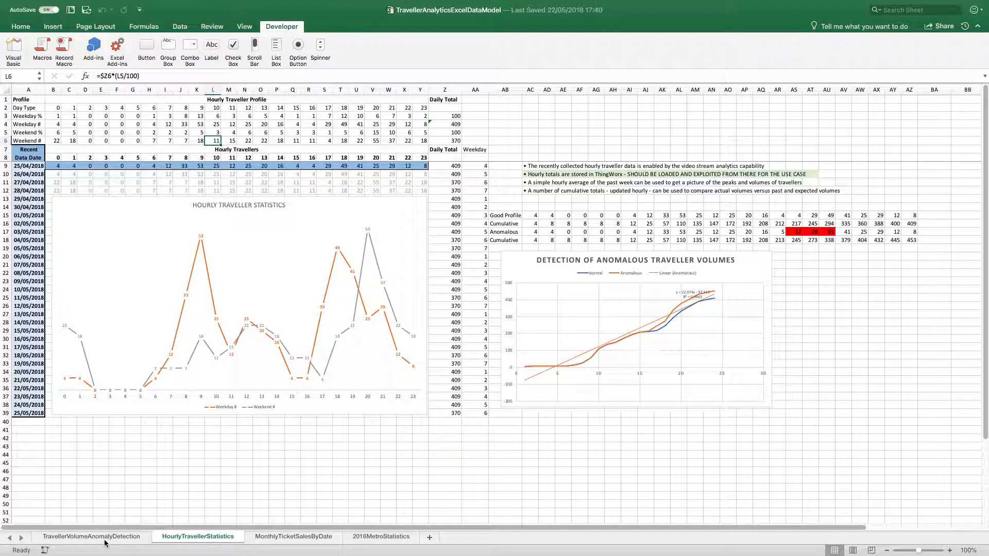
left_click(92, 536)
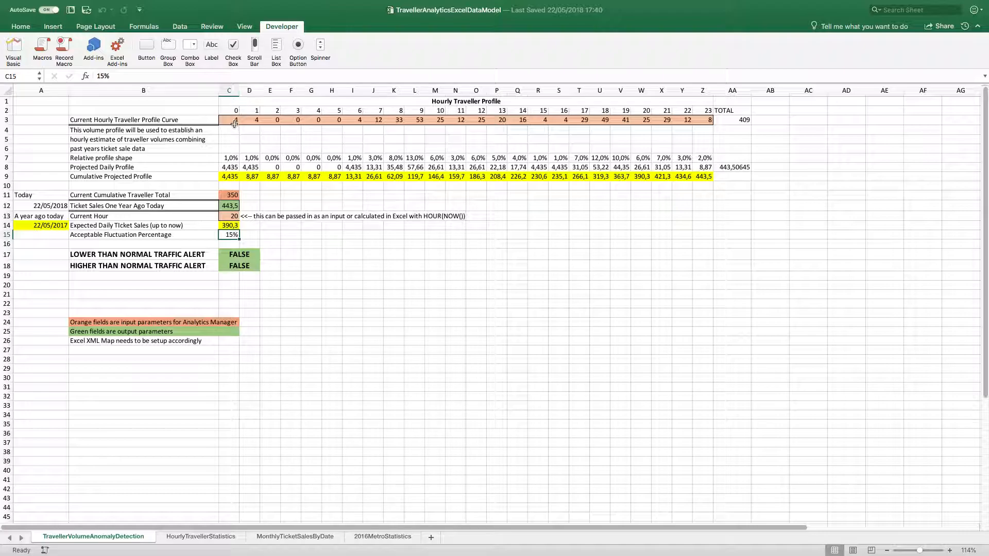
left_click_drag(228, 120, 578, 129)
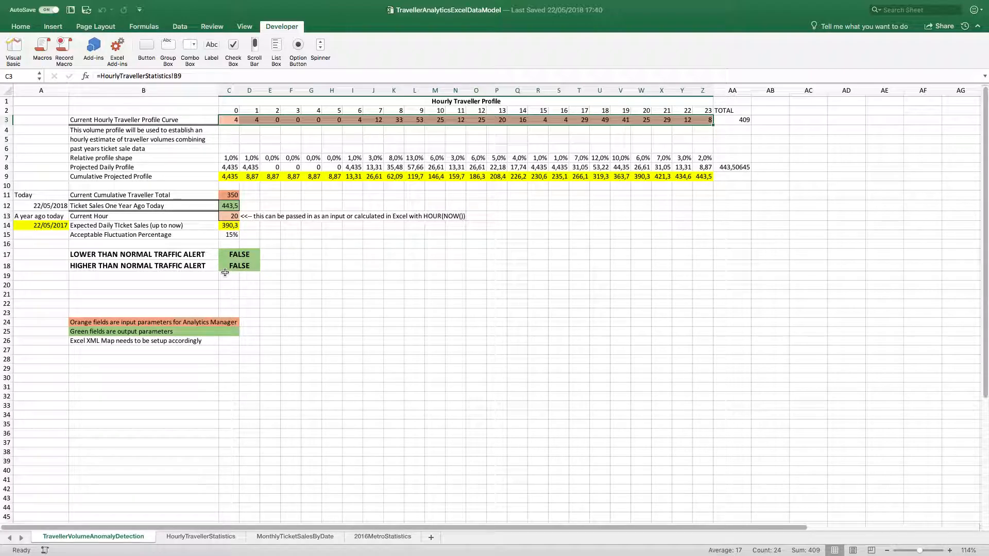
mouse_move(227, 255)
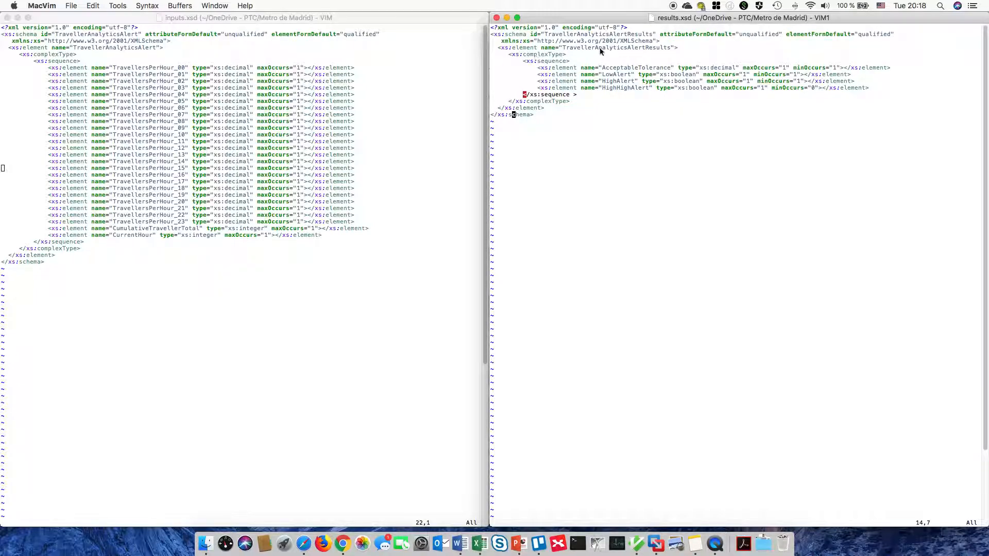
mouse_move(226, 106)
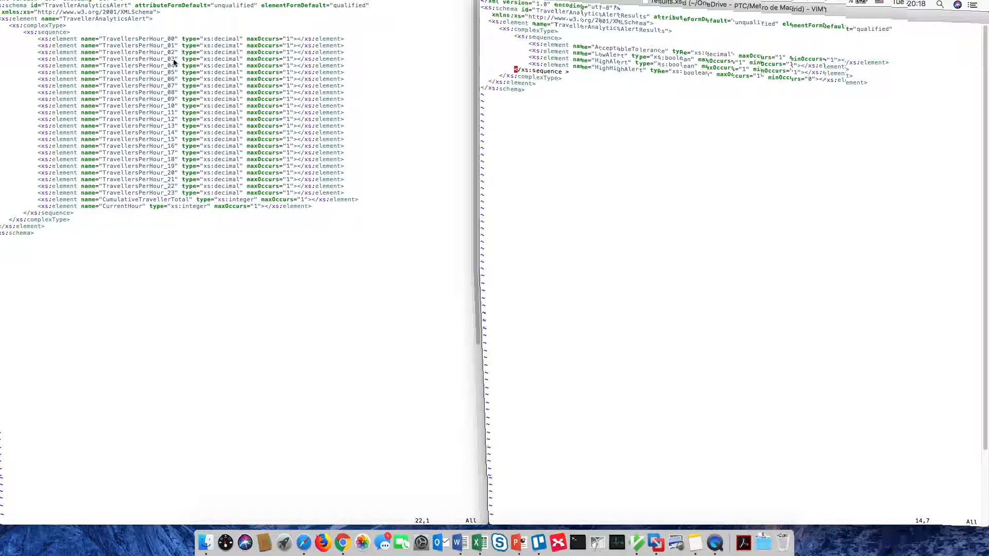
mouse_move(160, 207)
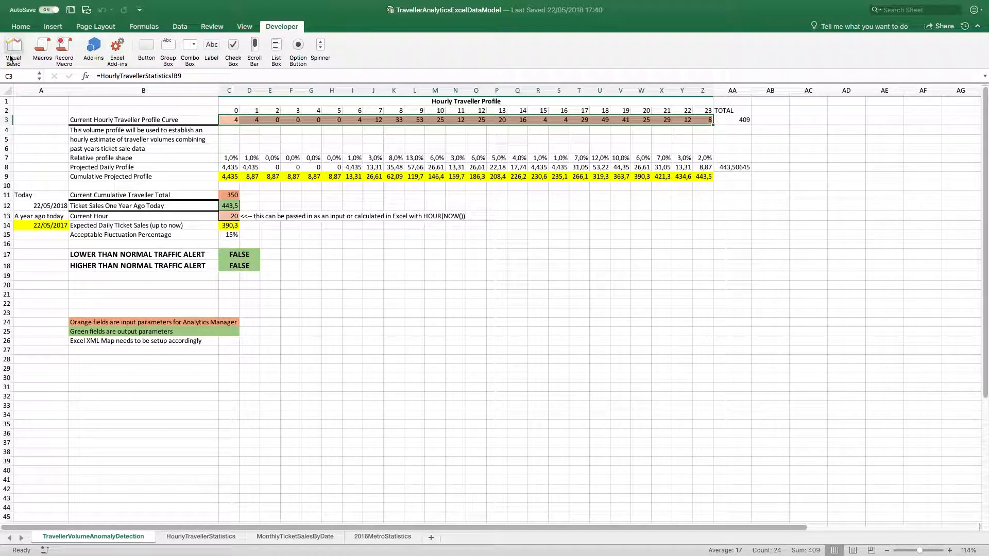
mouse_move(406, 52)
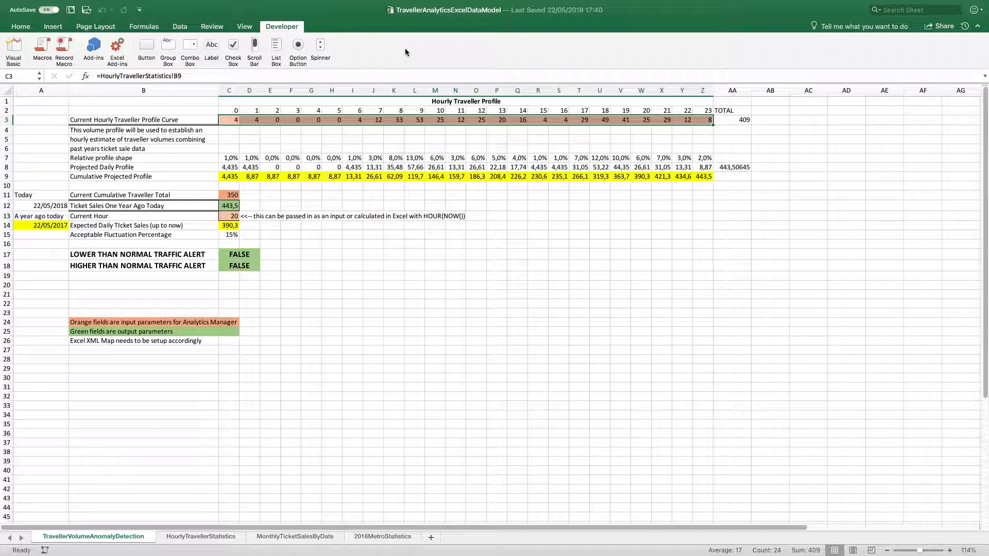
mouse_move(416, 283)
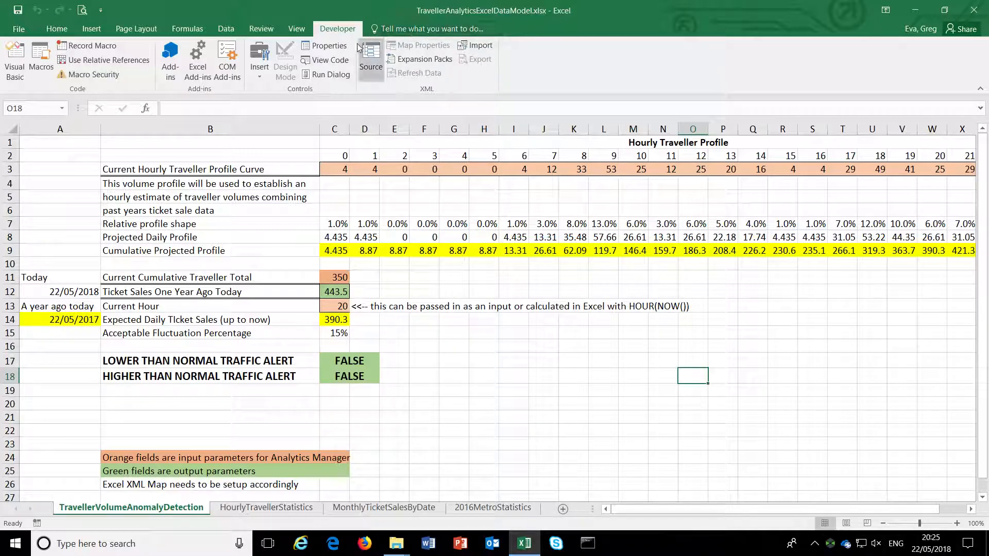
mouse_move(371, 57)
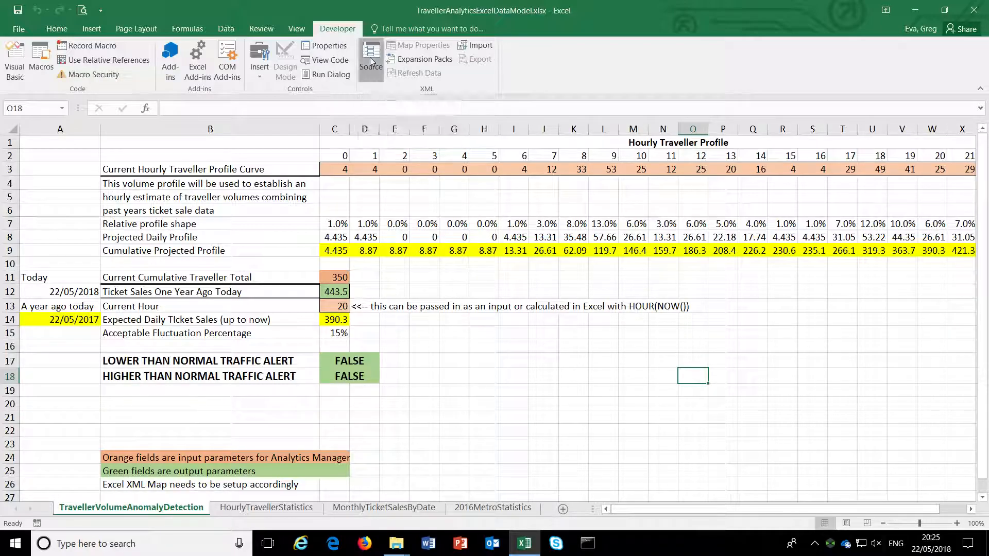
Show the XML Source pane from the Developer tab's Source button
left_click(371, 58)
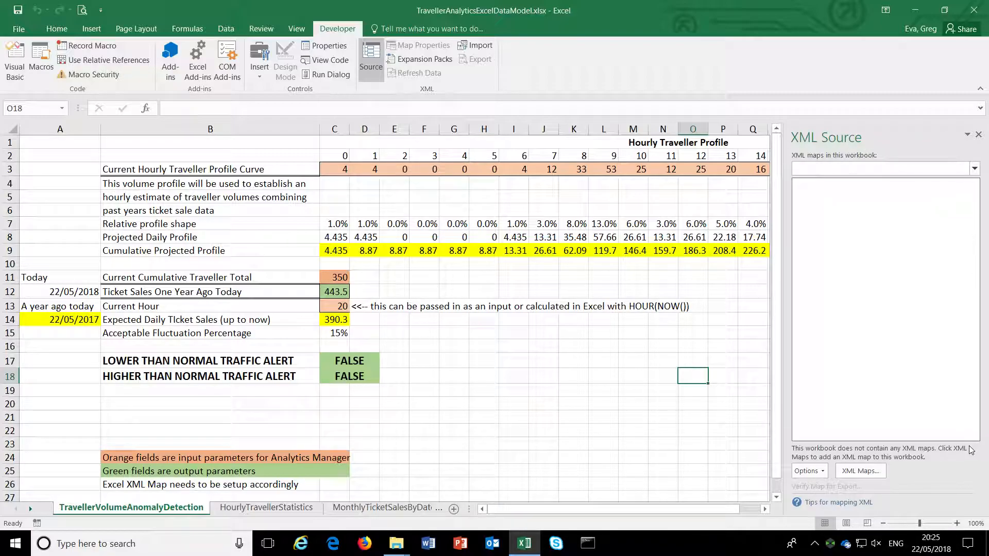
mouse_move(974, 168)
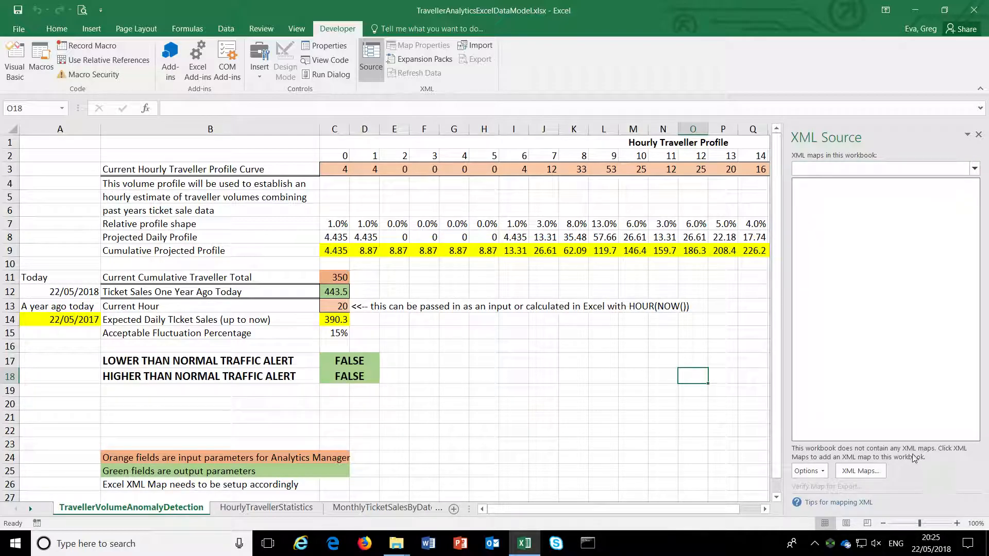
Add the inputs.xsd and results.xsd schemas as two new XML maps
left_click(860, 471)
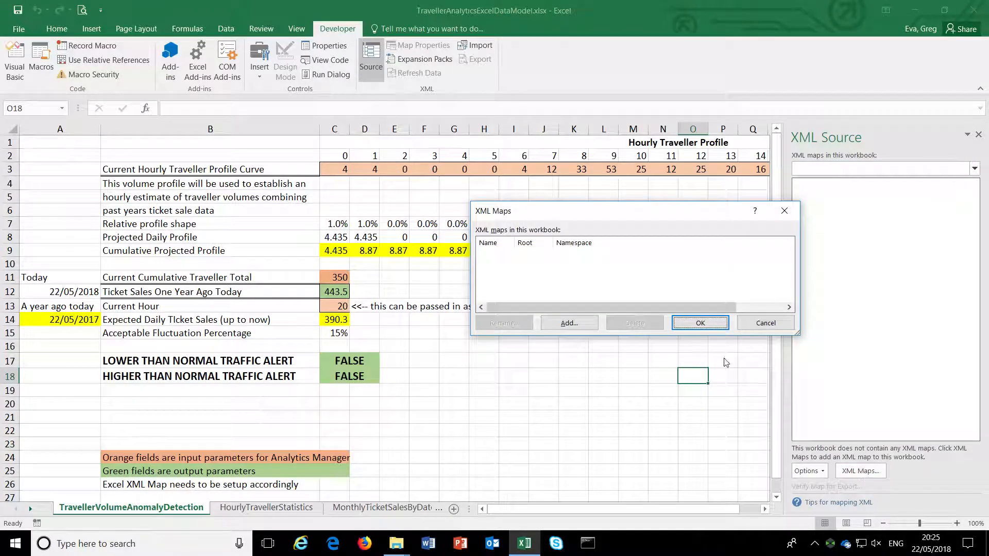
left_click(569, 323)
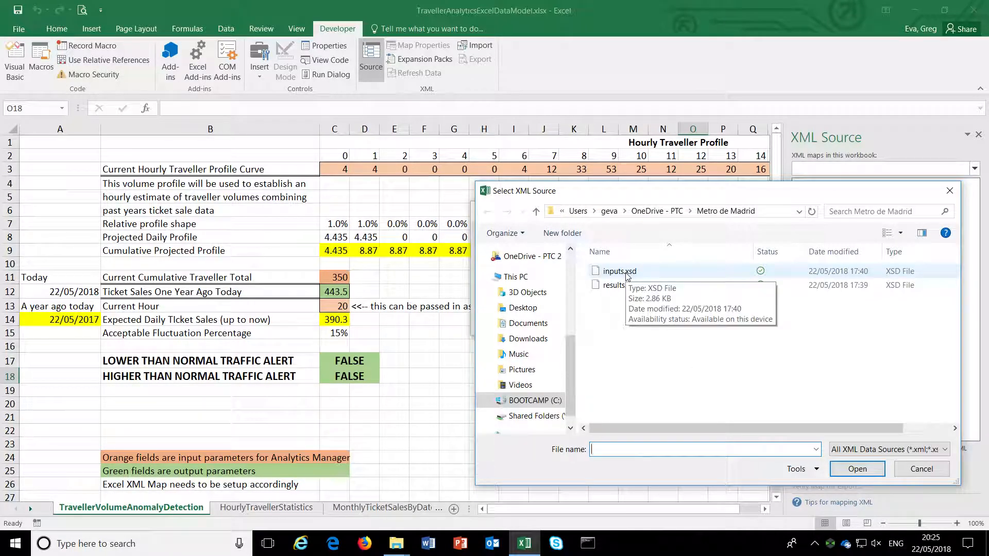
left_click(618, 271)
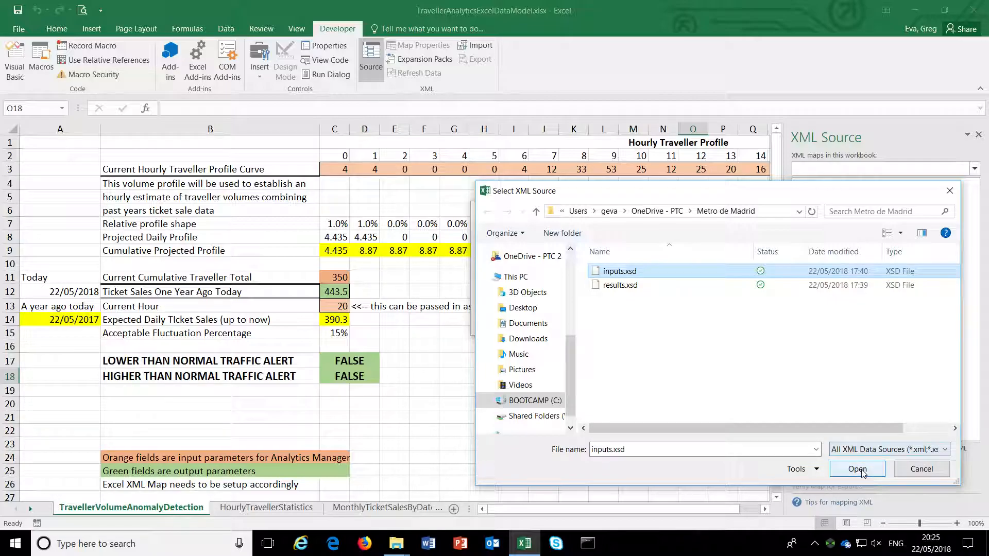
left_click(857, 469)
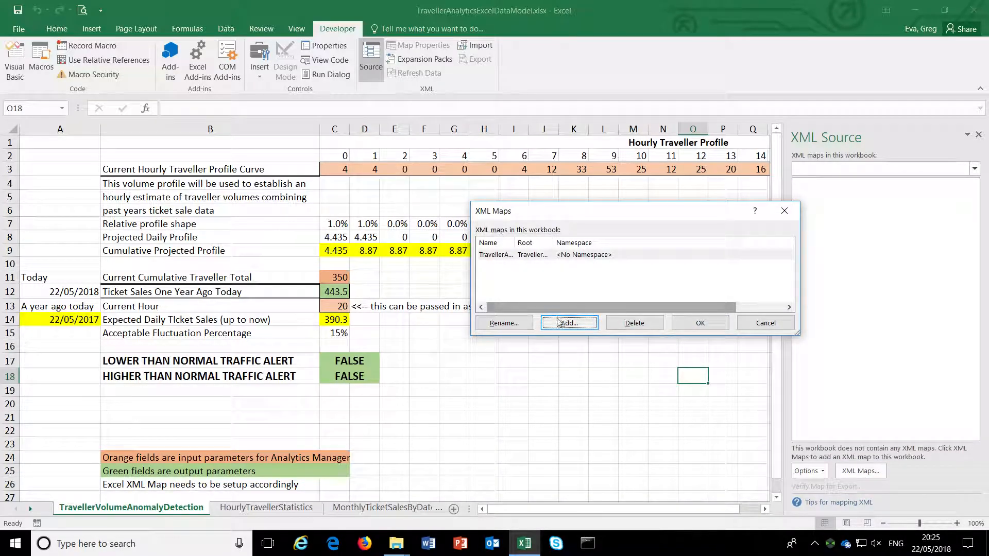
left_click(569, 323)
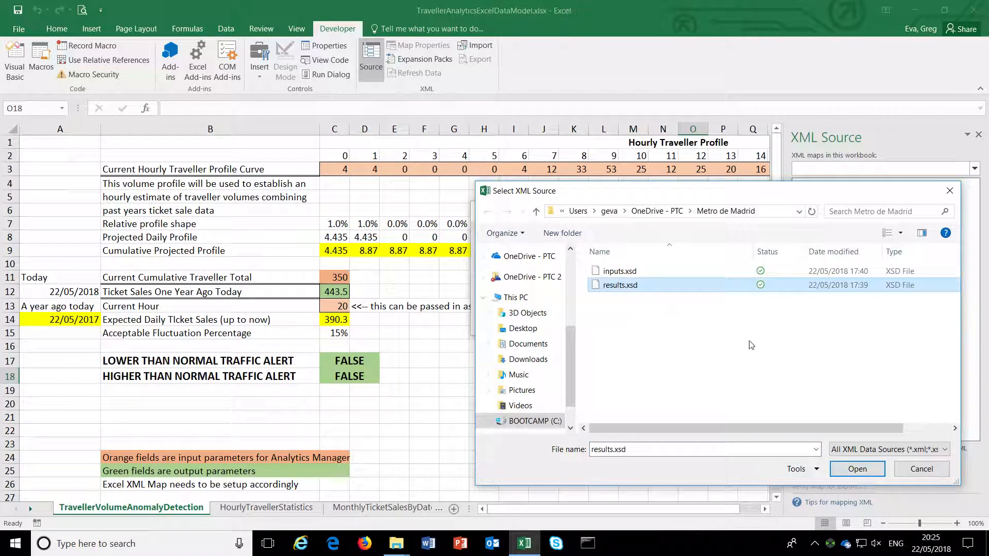
left_click(857, 469)
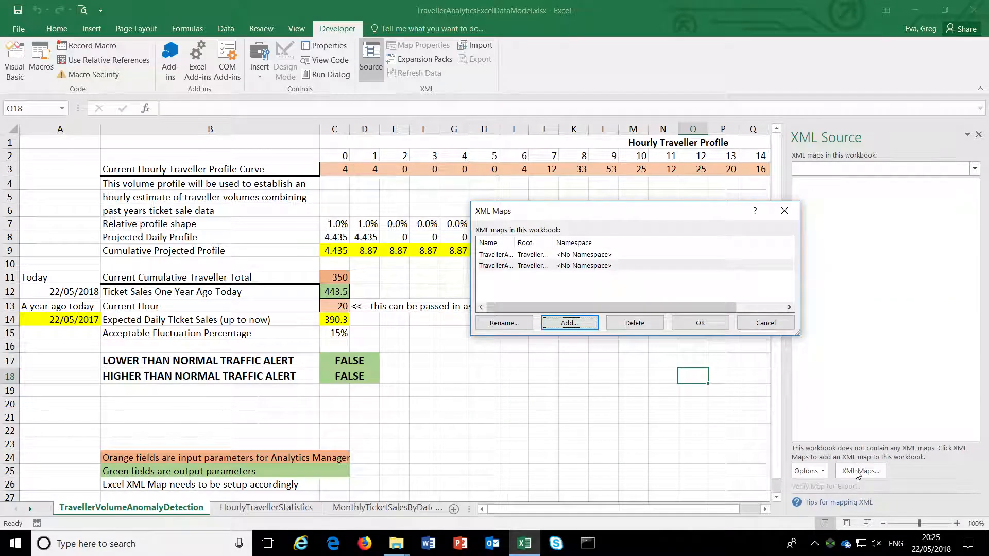
Rename the maps to 'inputs' and 'results' and confirm the XML Maps dialog
left_click(512, 254)
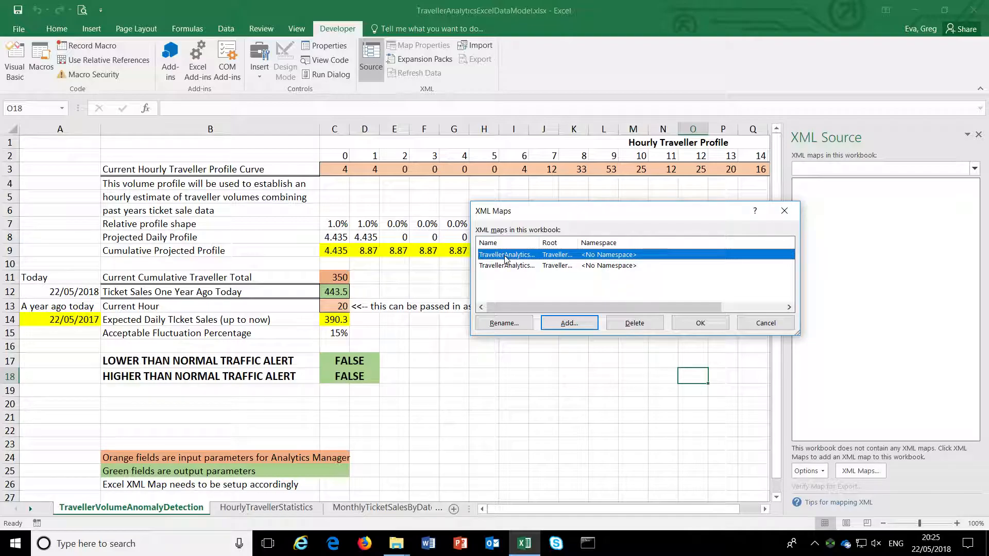
left_click(502, 323)
type("inputs")
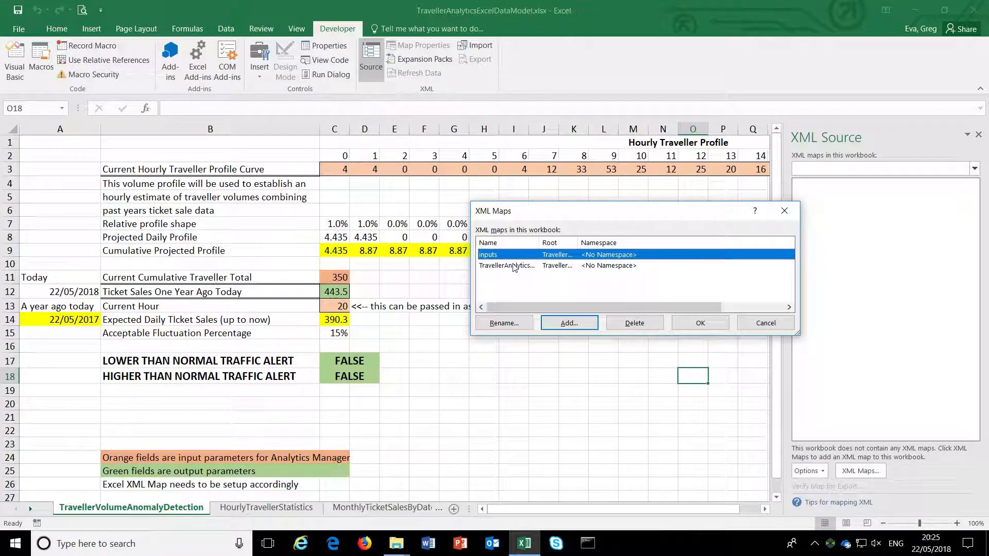
left_click(570, 323)
type("results")
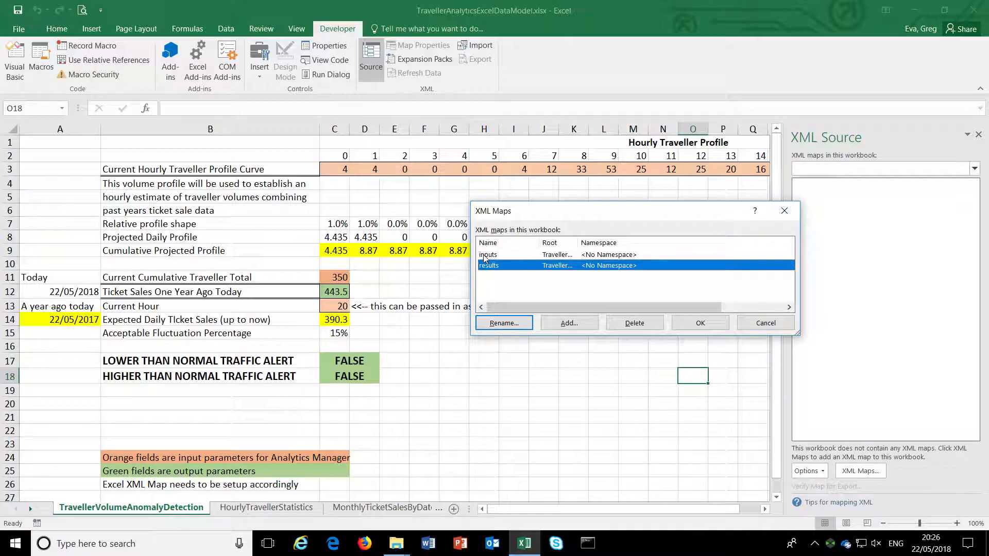
mouse_move(490, 253)
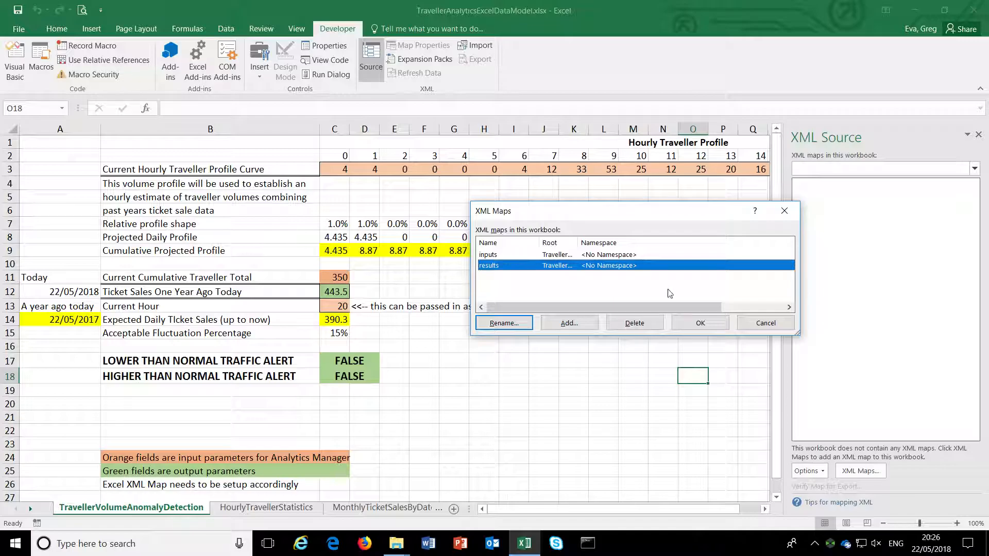
left_click(700, 323)
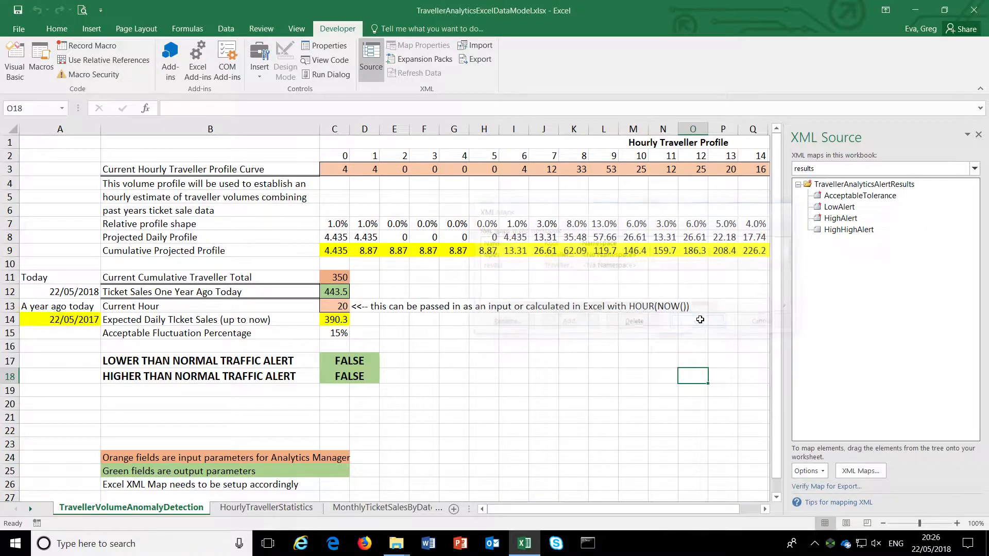
Map TravellersPerHour_00–02 from the inputs map to cells C3, D3 and E3
left_click(863, 184)
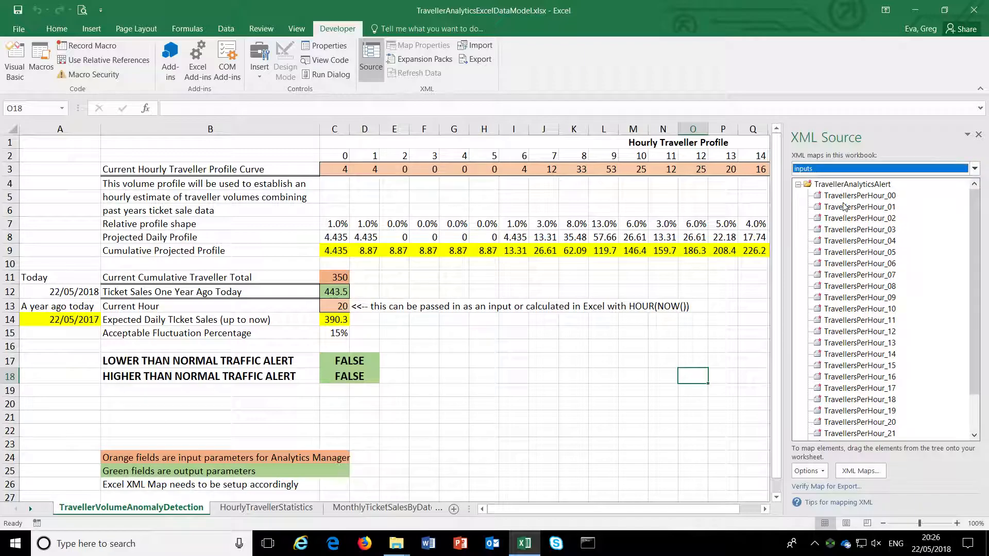
left_click(859, 195)
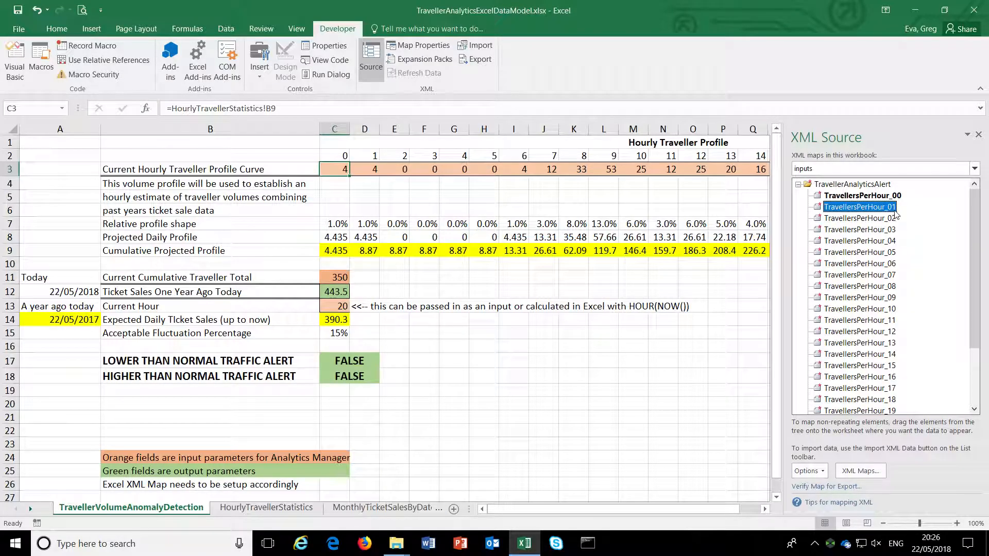
left_click(365, 155)
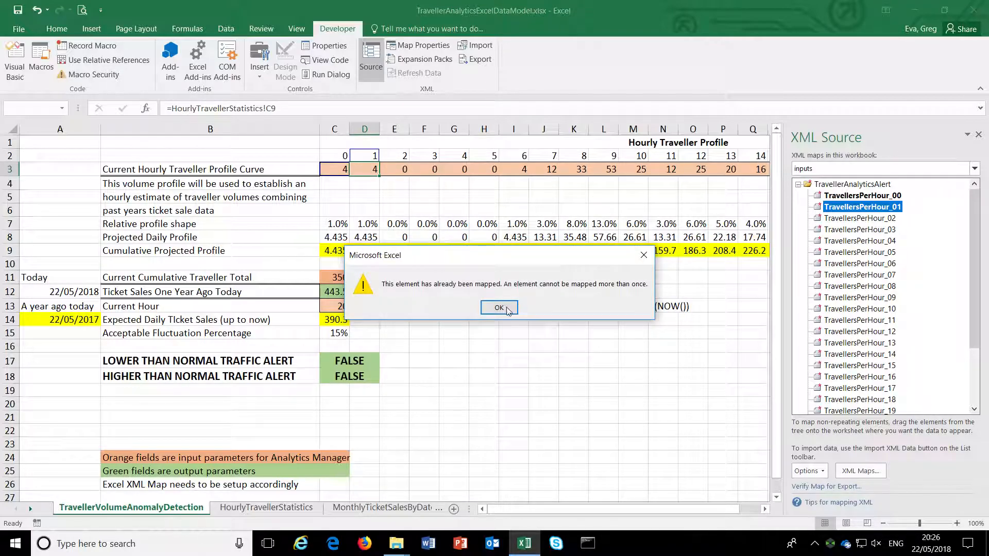
left_click(499, 308)
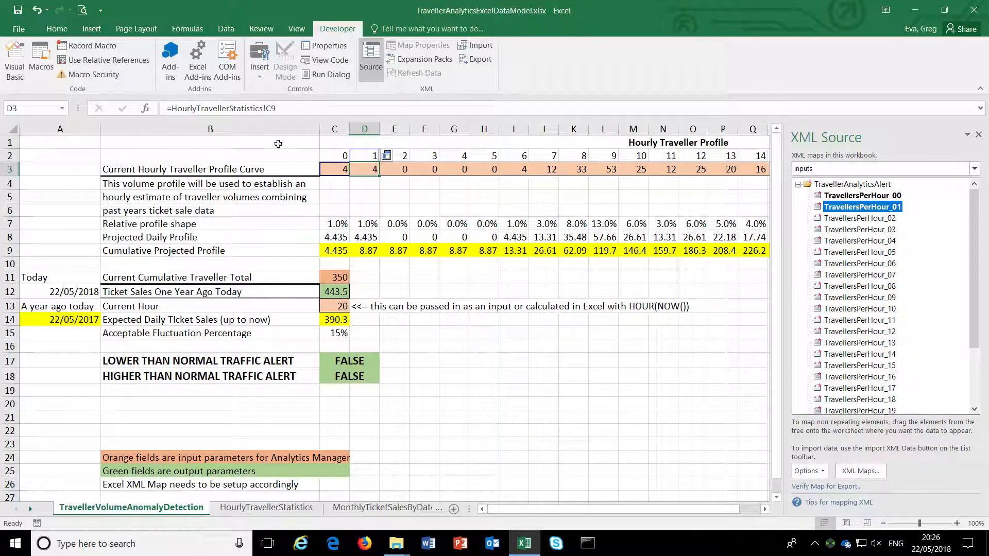
left_click(334, 169)
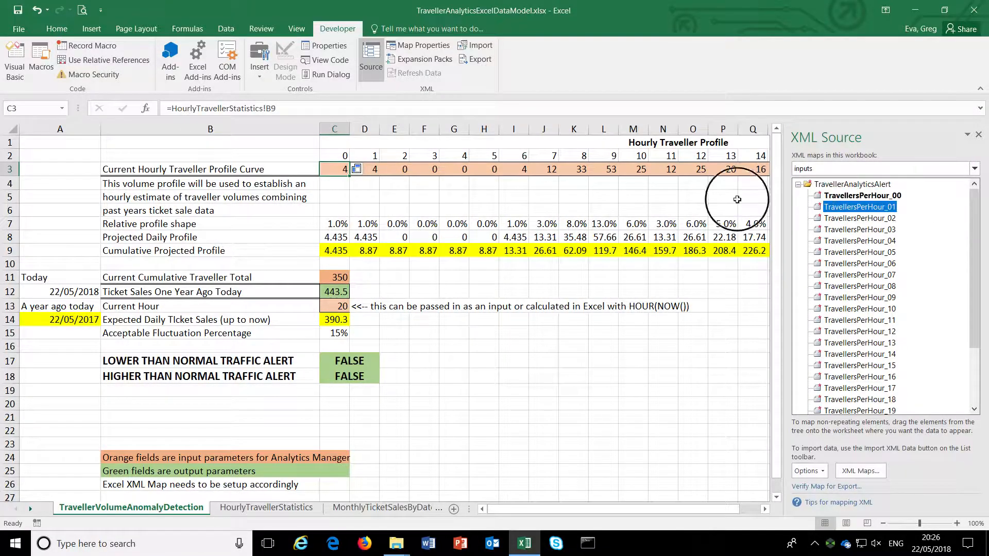
left_click(364, 169)
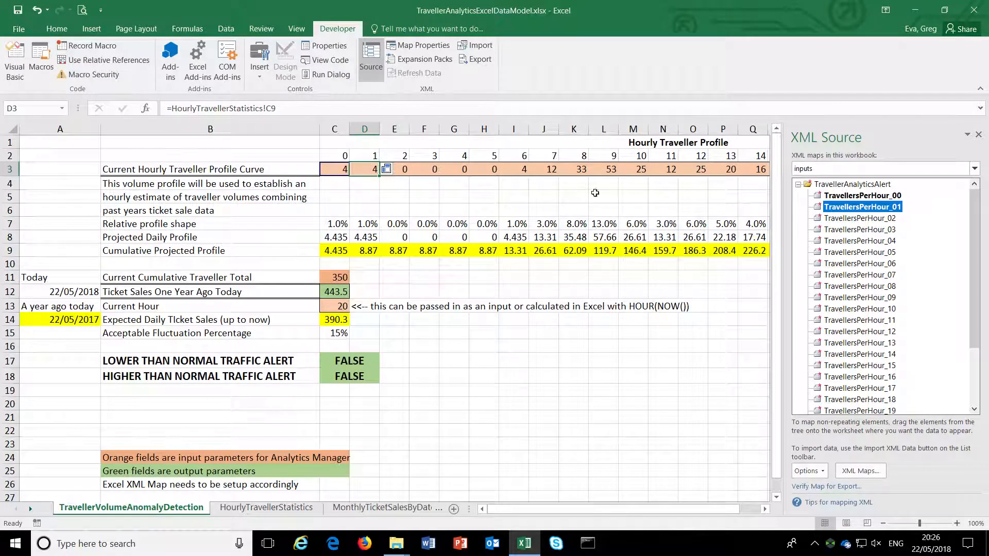
left_click(859, 218)
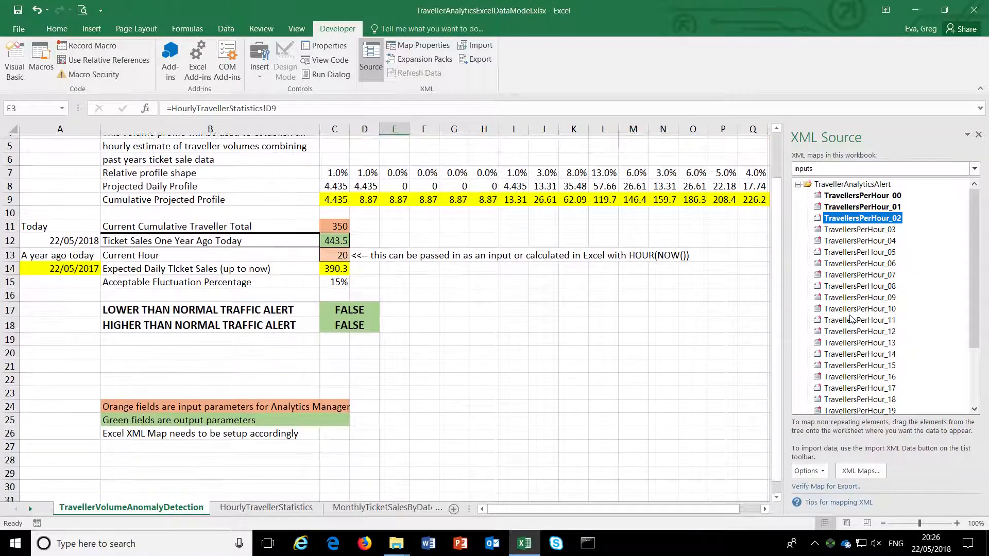
Map CumulativeTravellerTotal to C11 and CurrentHour to C13
scroll("down", 3)
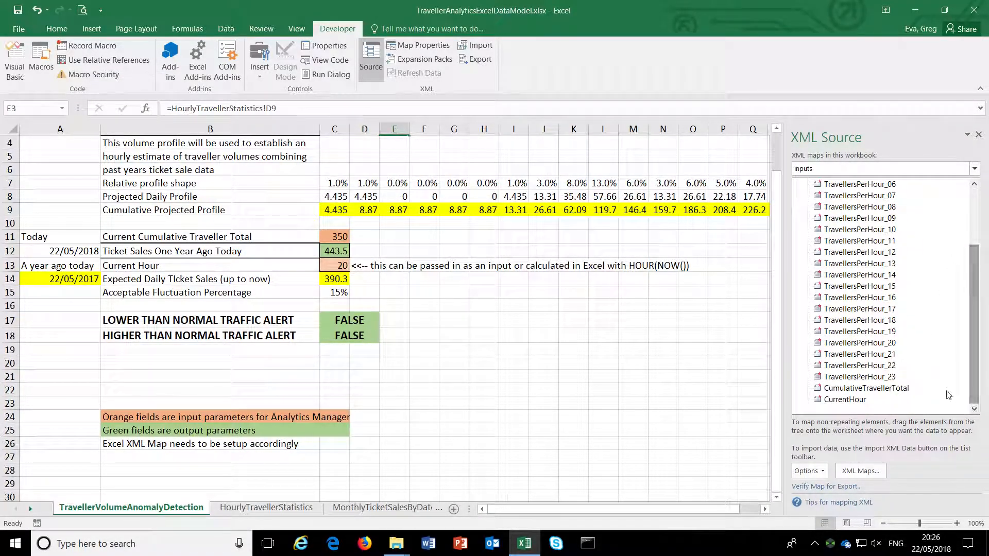
left_click(867, 388)
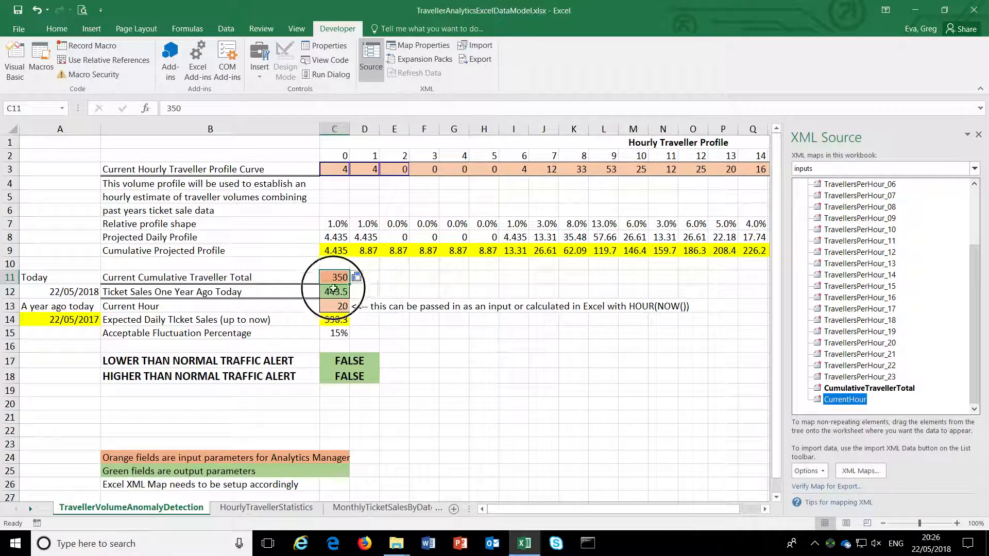
left_click(334, 305)
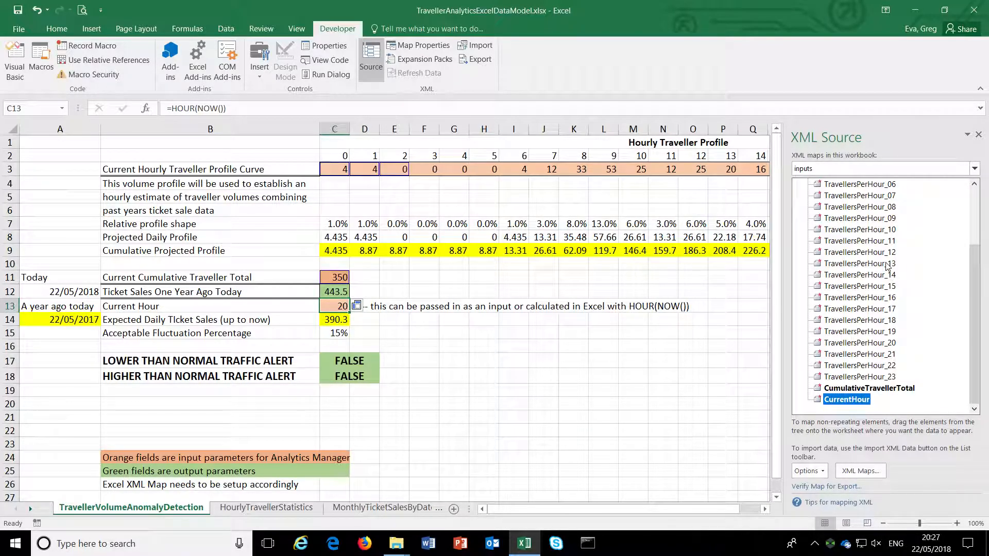
left_click(859, 286)
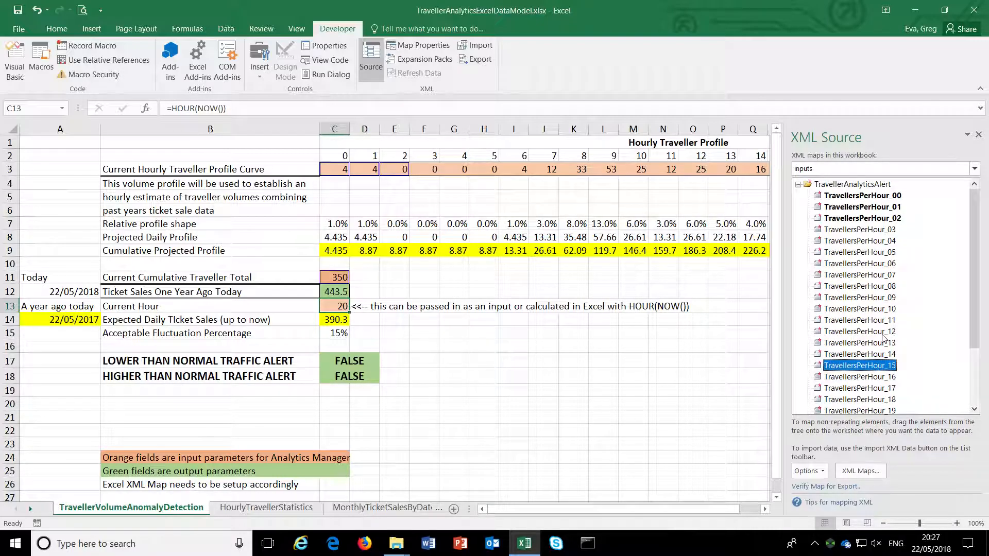
left_click(975, 168)
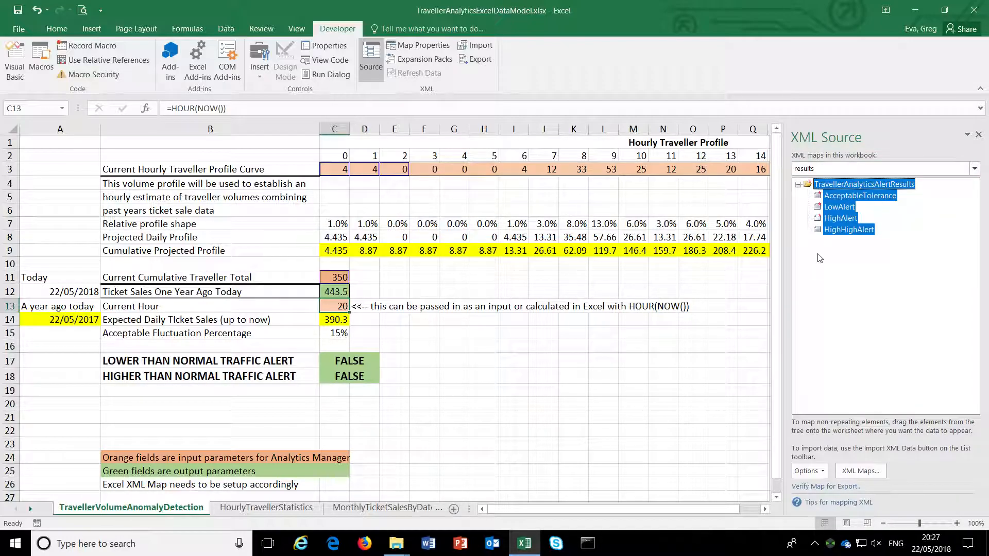
Map AcceptableTolerance to C15, LowAlert to C17 and HighAlert to C18
left_click(840, 218)
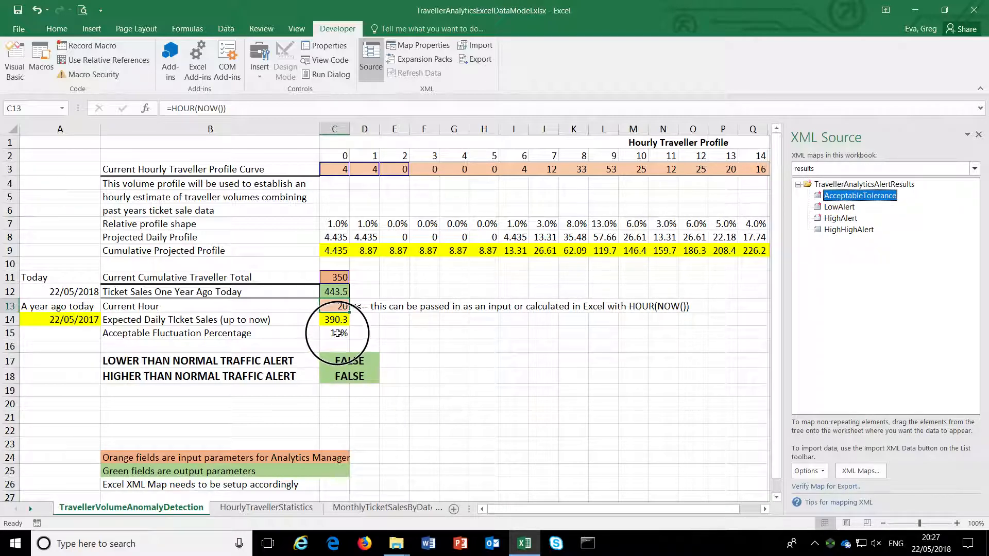
left_click(334, 333)
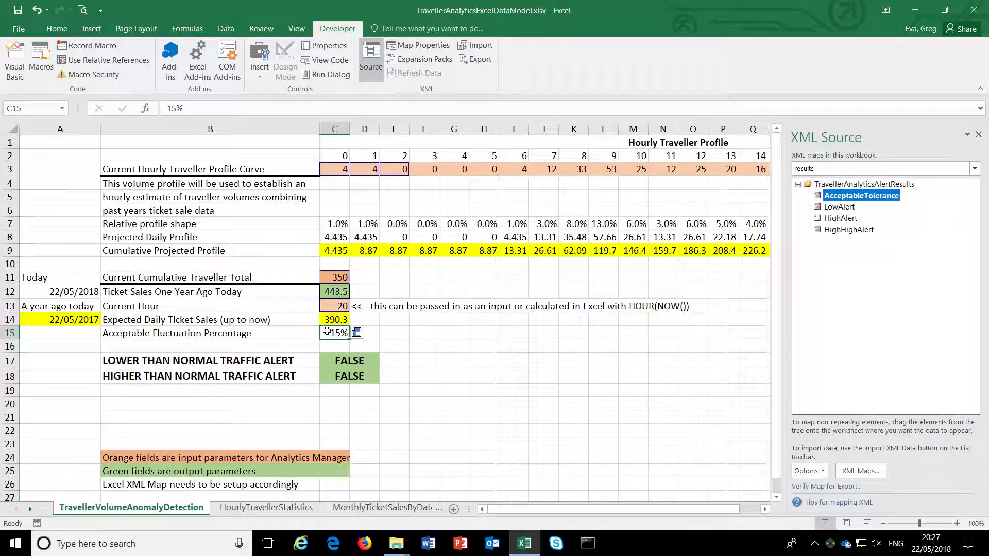
mouse_move(883, 322)
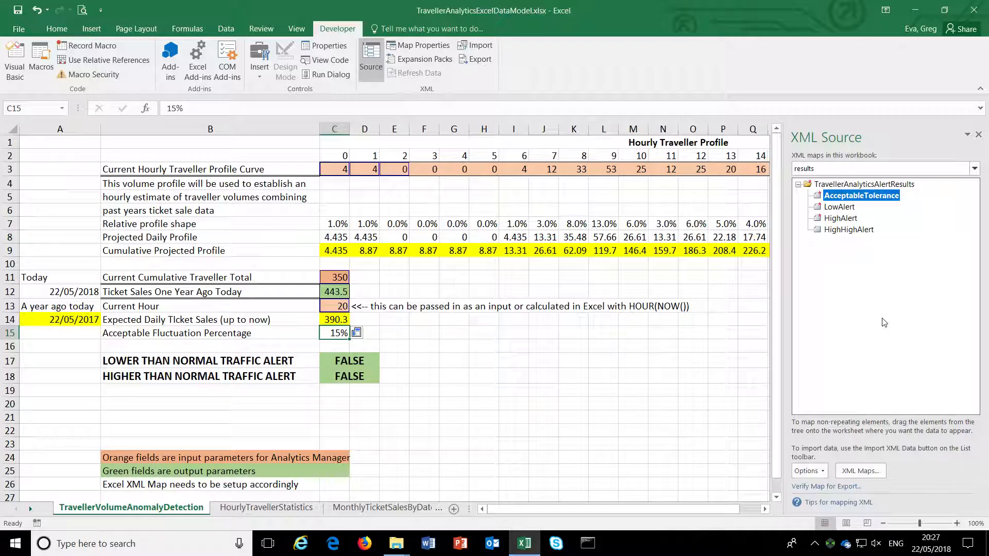
mouse_move(853, 347)
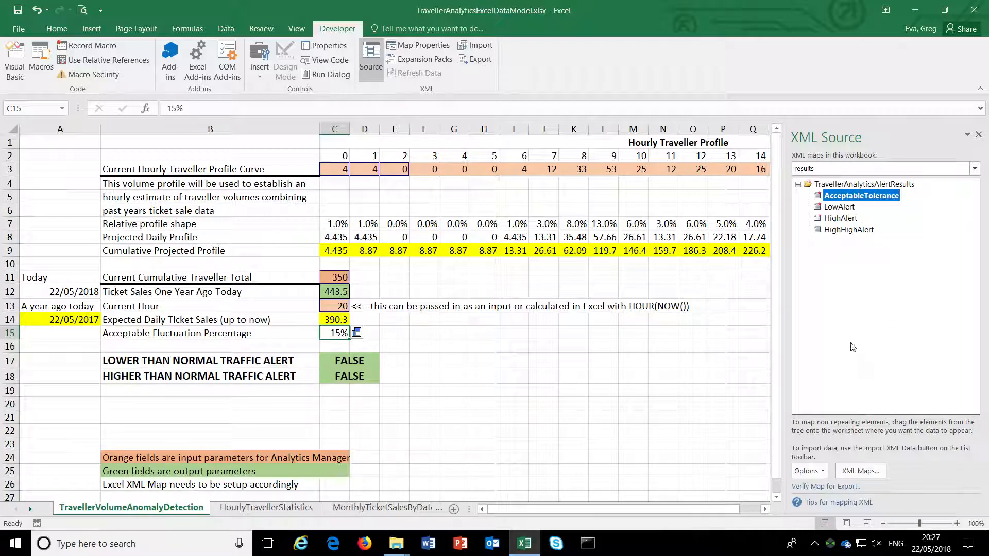
left_click(839, 206)
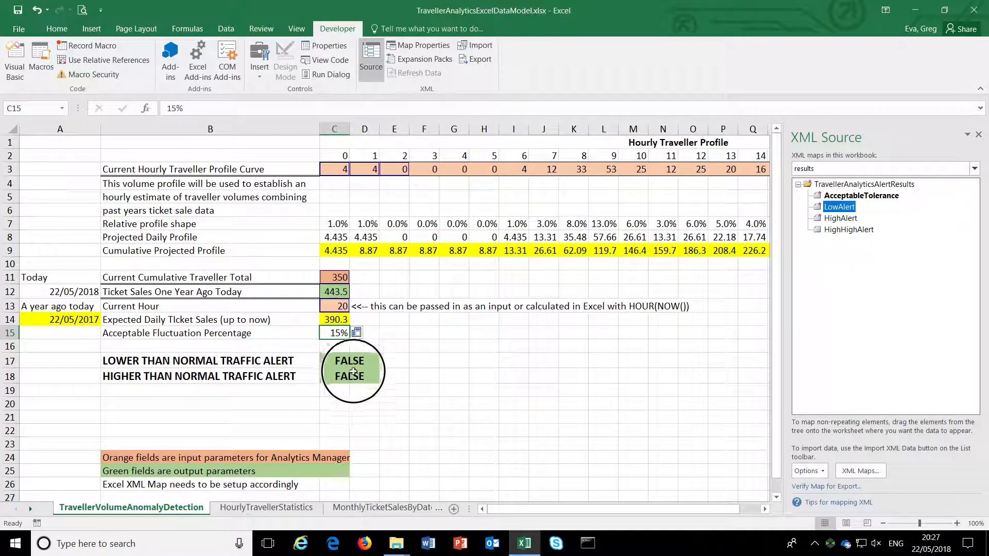
left_click(349, 360)
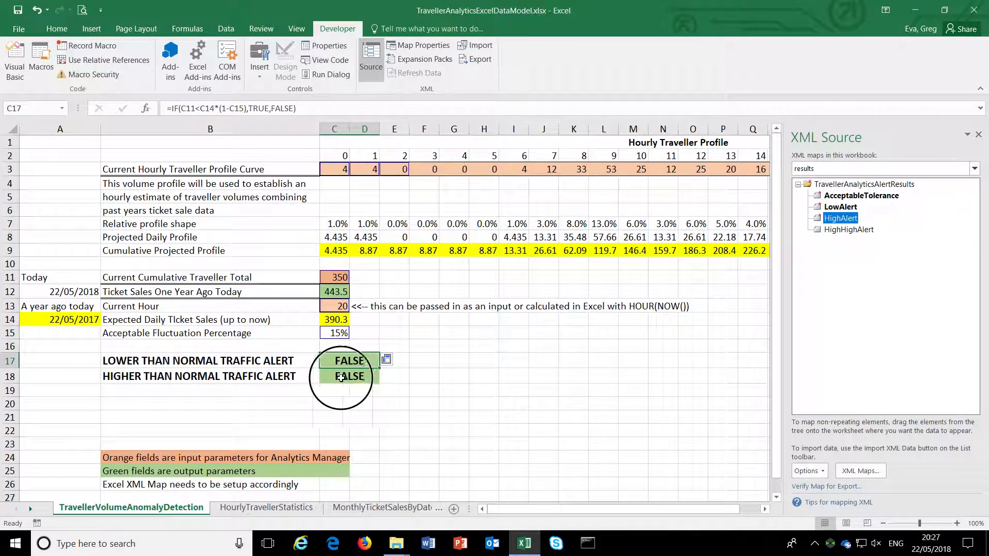
left_click(349, 376)
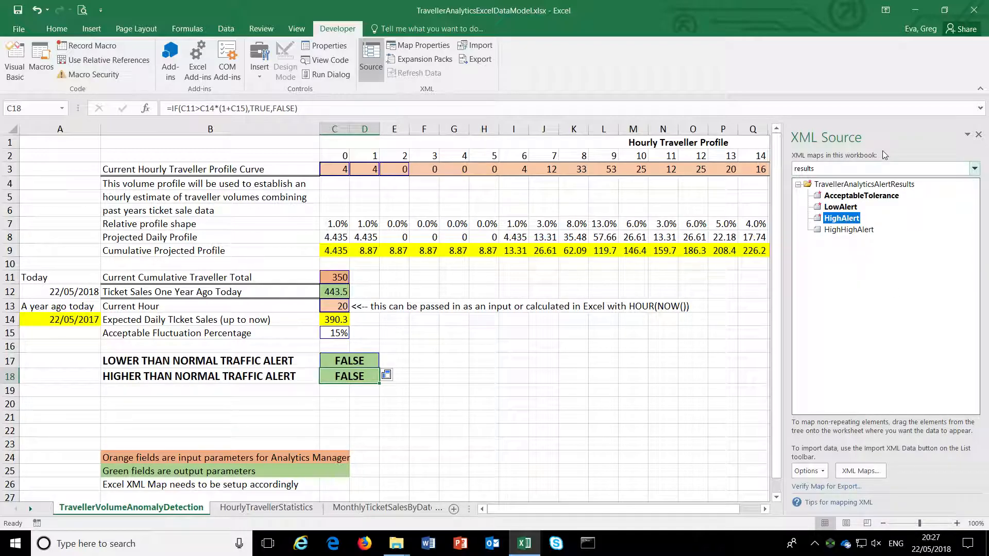
mouse_move(605, 58)
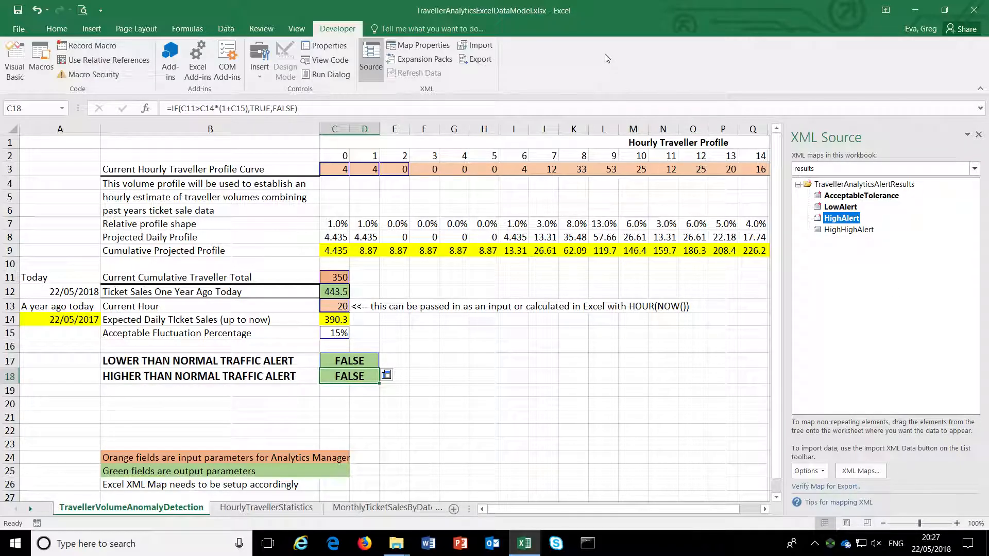
mouse_move(802, 213)
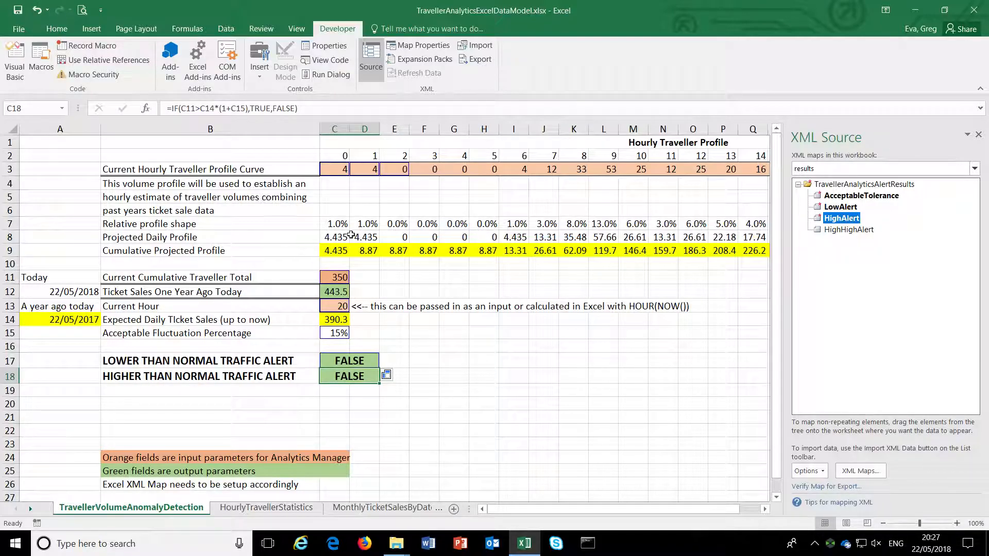
mouse_move(590, 267)
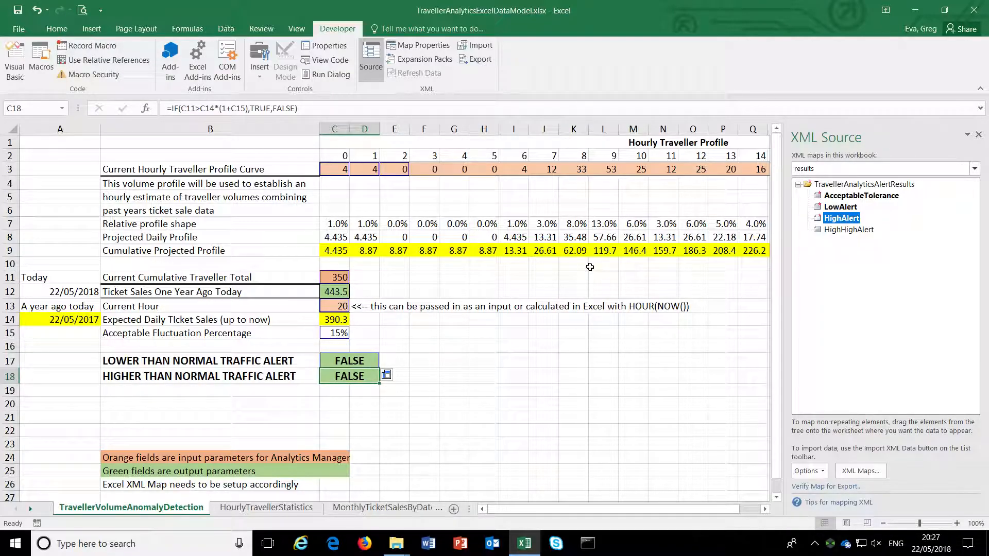